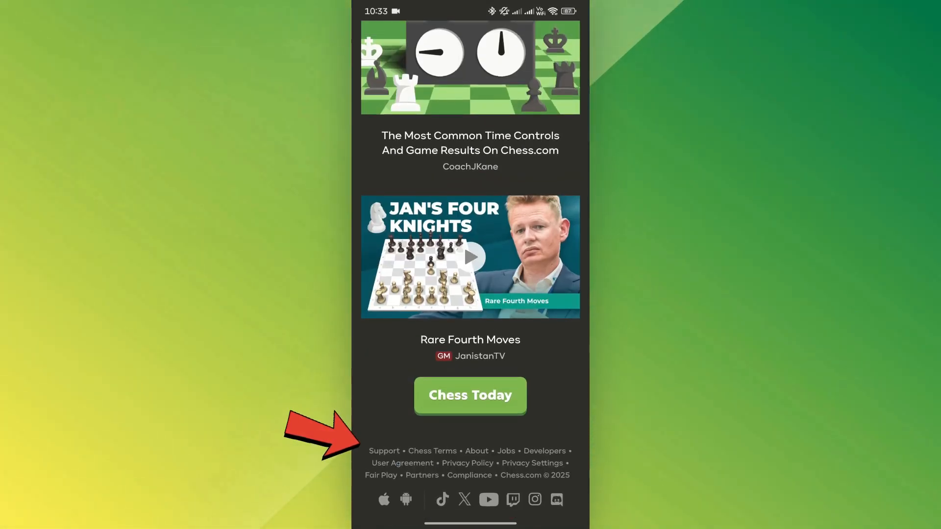
- Open Chess.com Support, contact support, and answer the chat's first question with 'Something else'
click(383, 451)
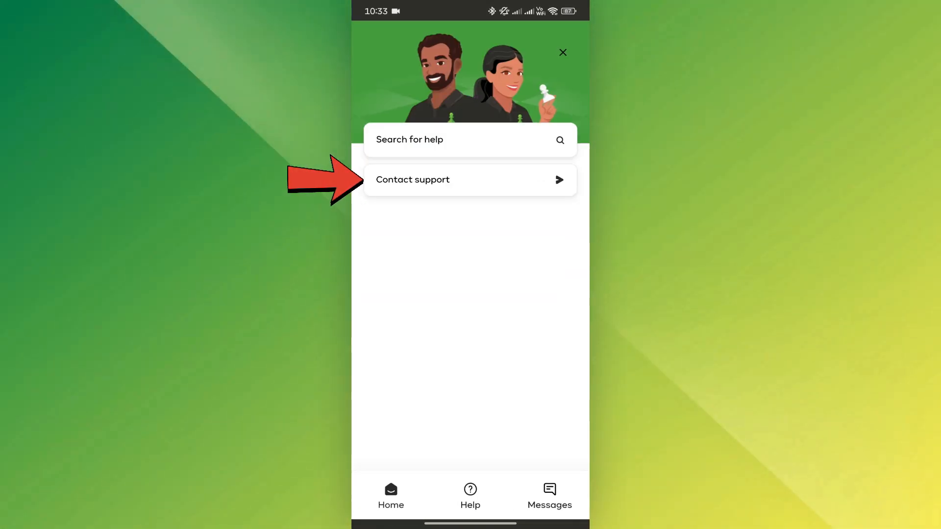
click(469, 179)
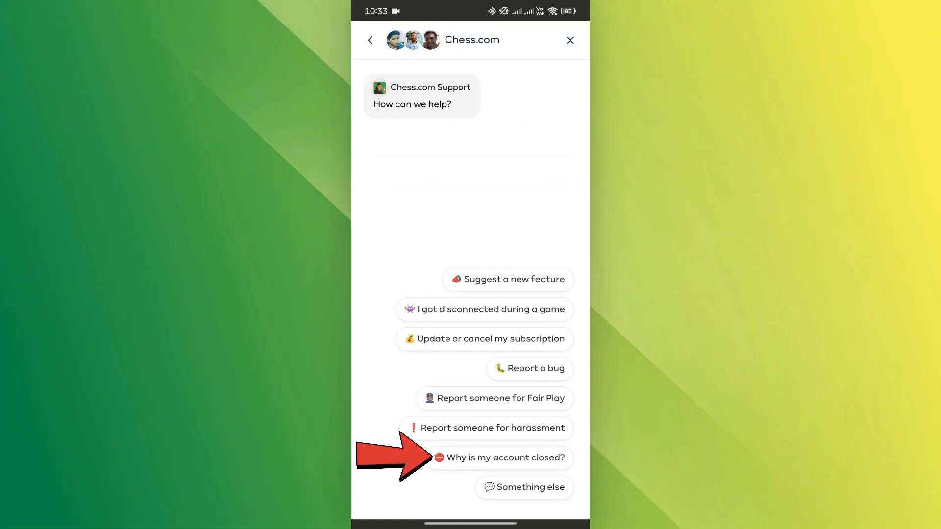
click(504, 457)
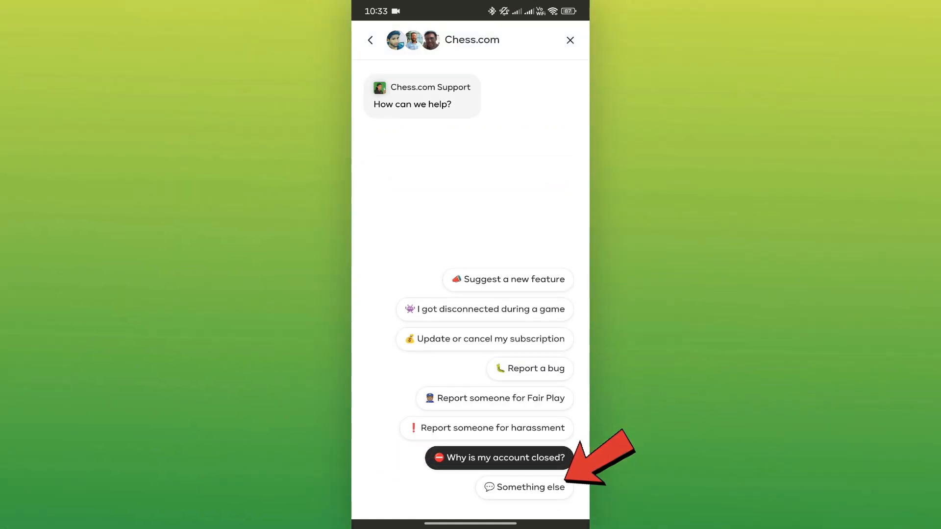
click(525, 487)
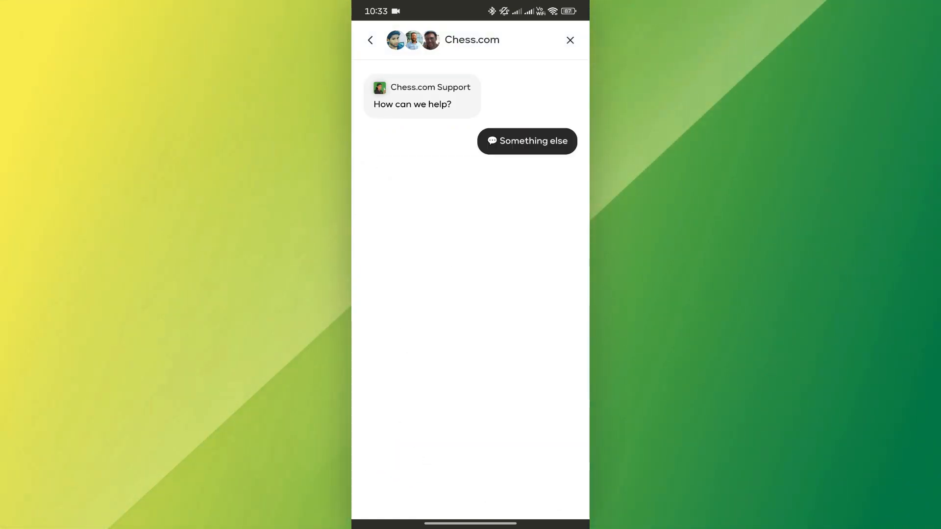
click(527, 141)
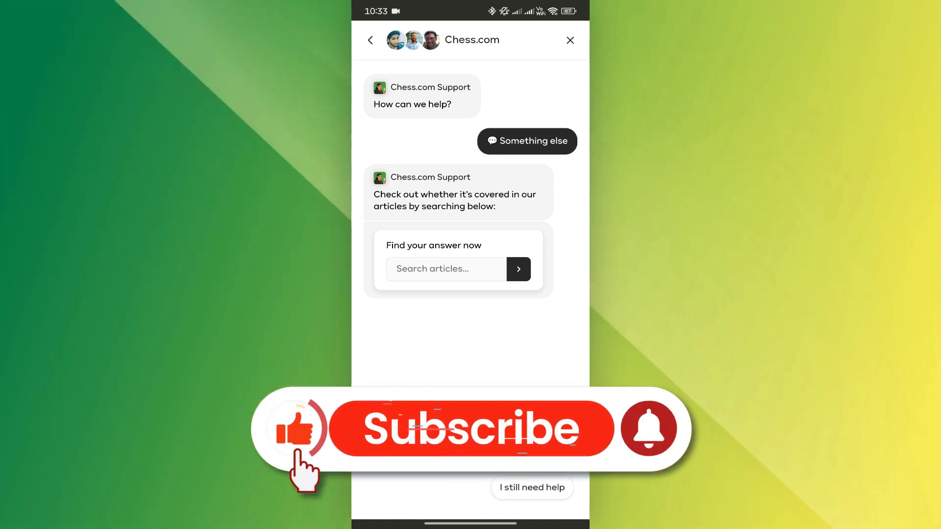
- Wait for support's reply showing the 'Search articles...' box and 'I still need help' button
click(295, 433)
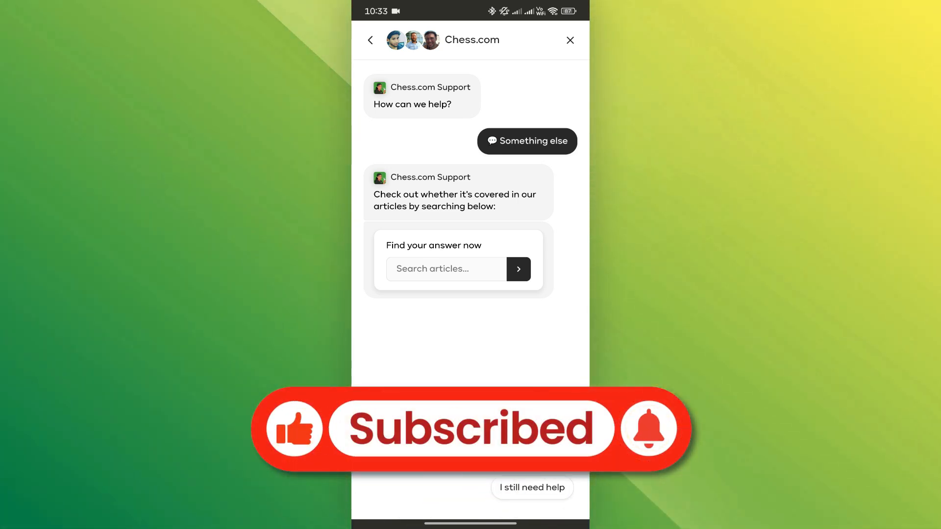